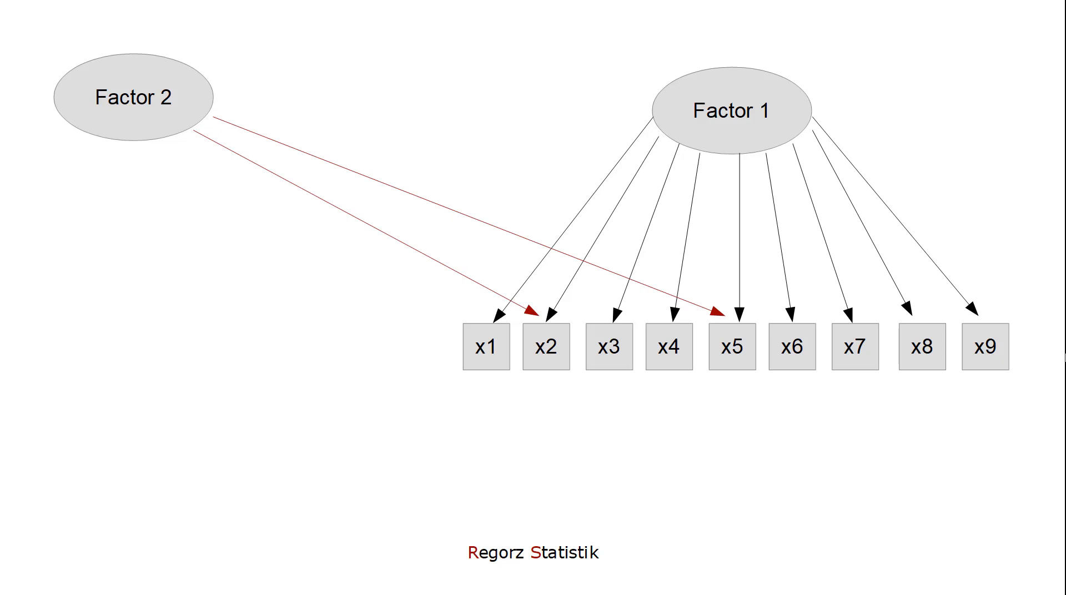
Advance to the 'Facet-representative' title slide introducing the new parceling topic.
{"action": "key", "text": "Right"}
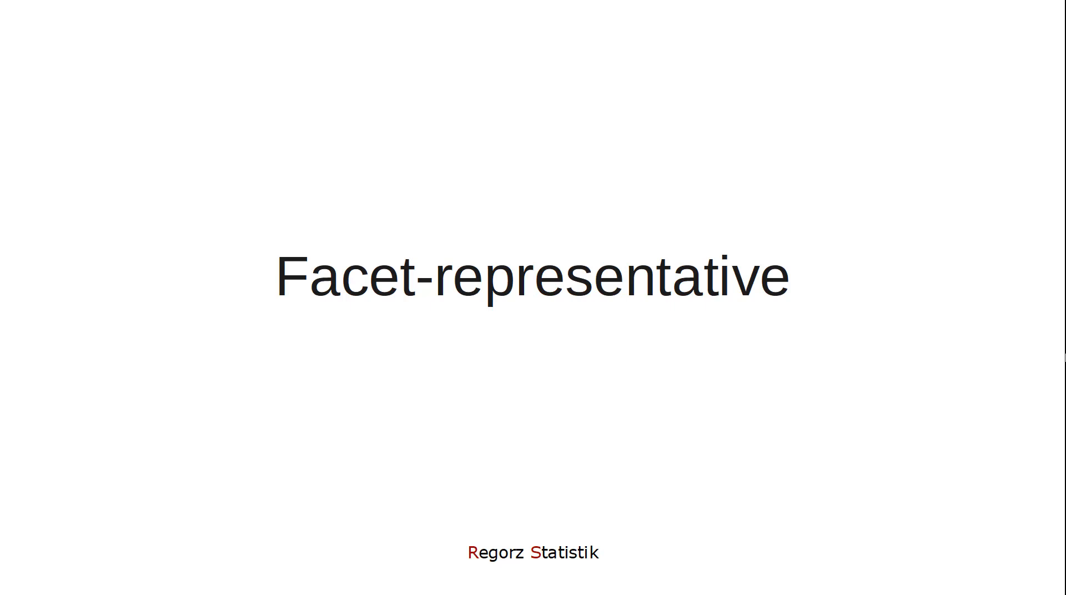